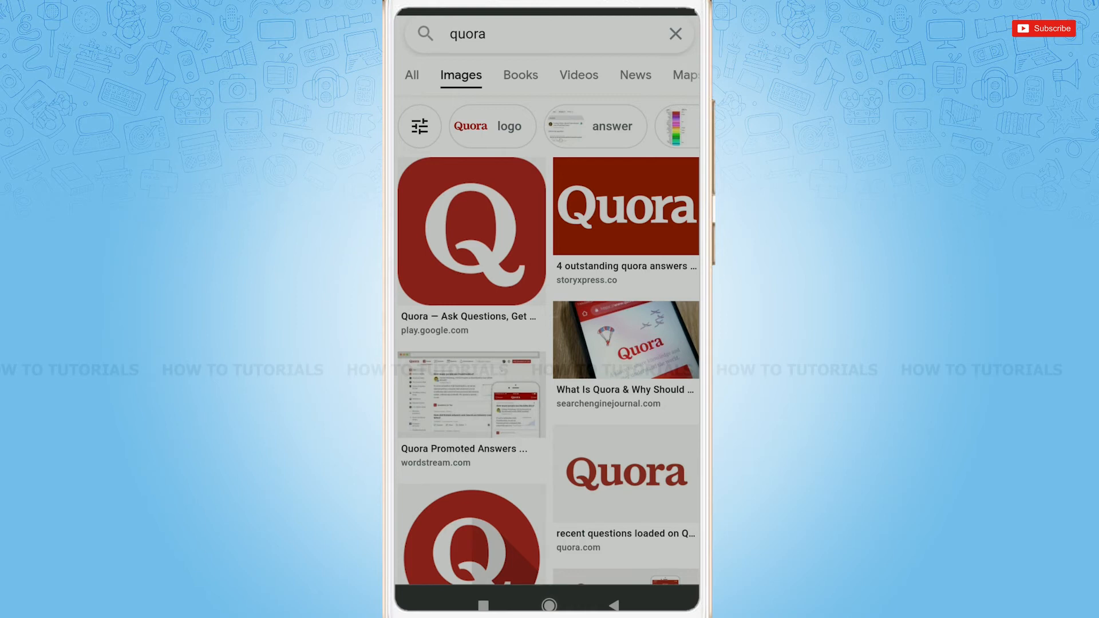
Step: Leave the search results for the Android home screen and launch the Quora app
left_click(549, 604)
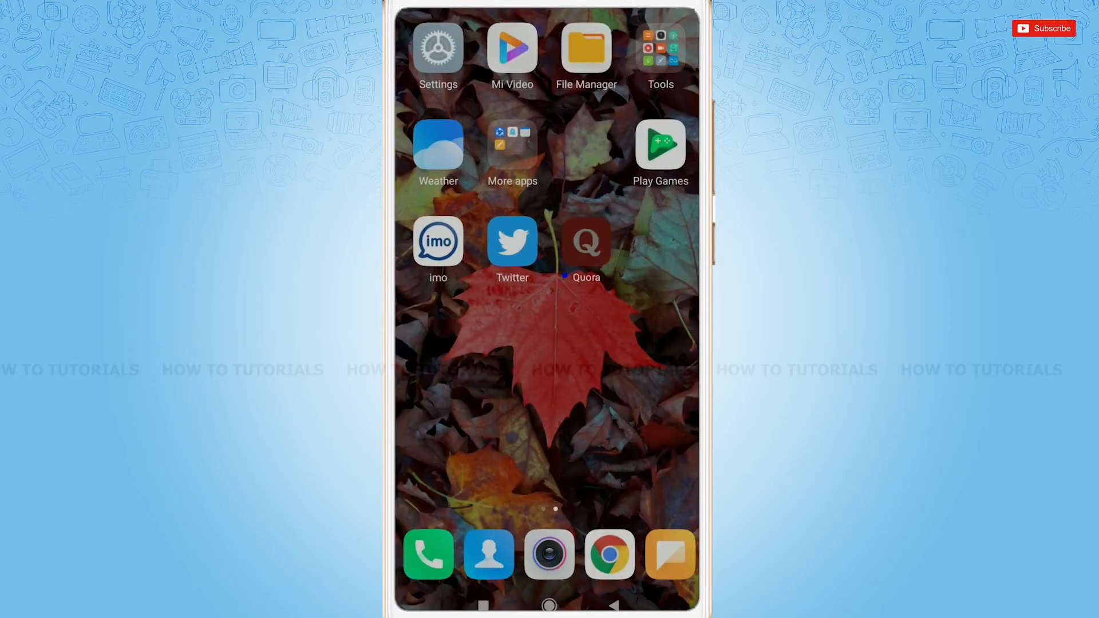
left_click(586, 241)
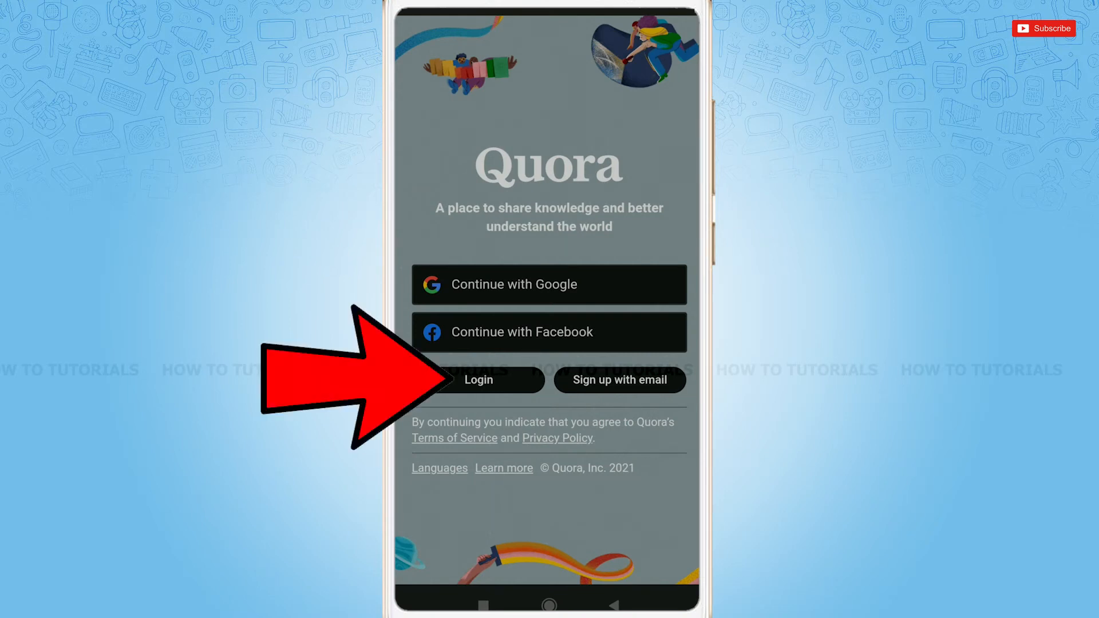
left_click(478, 380)
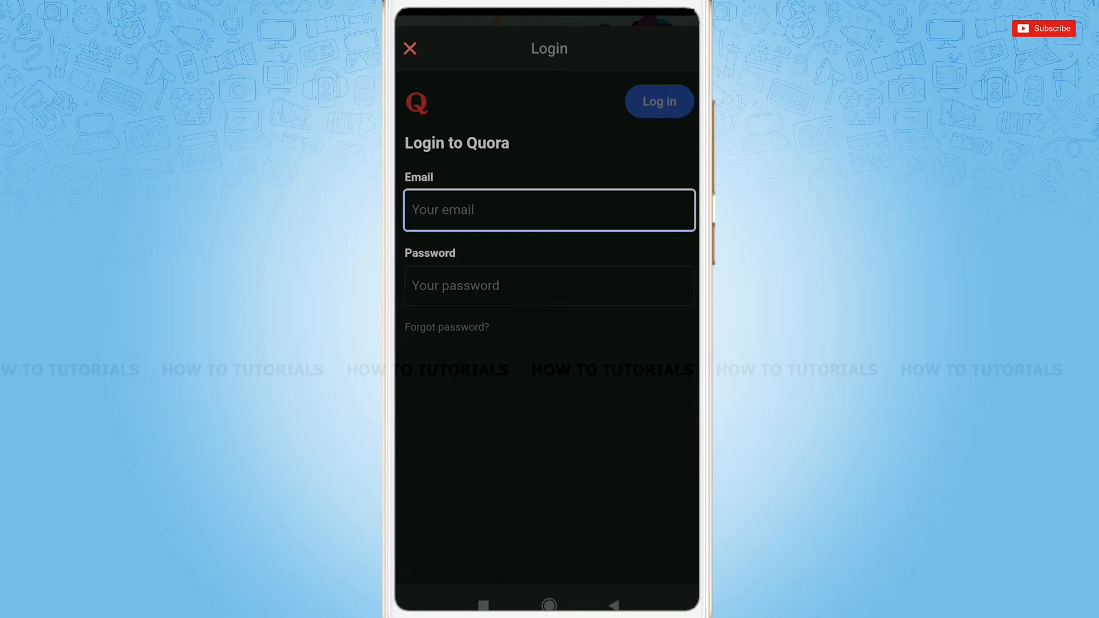
left_click(548, 210)
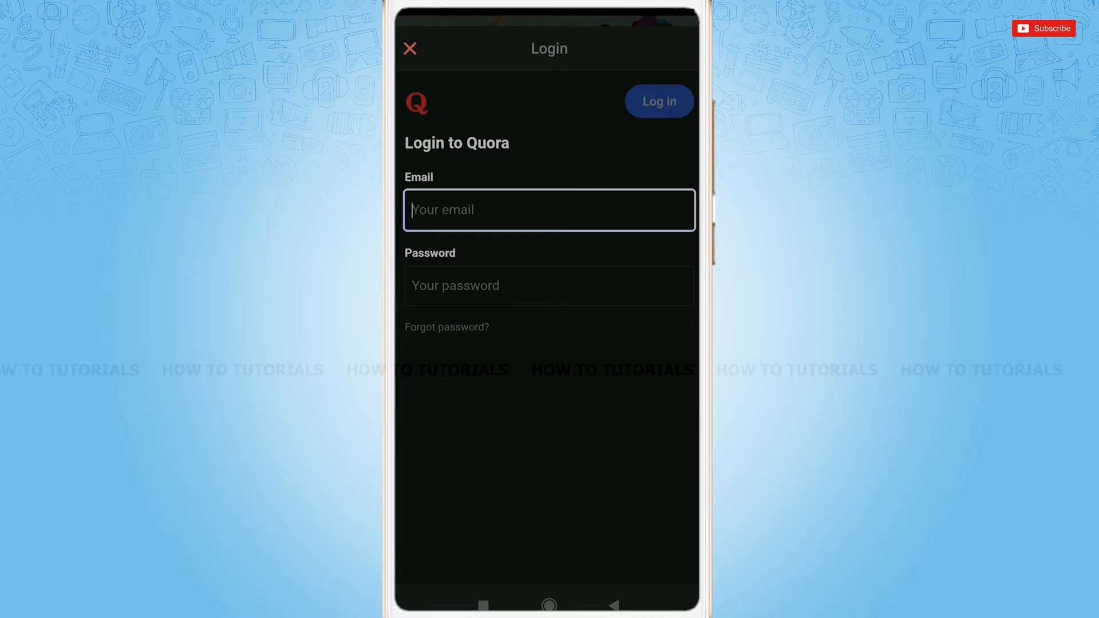
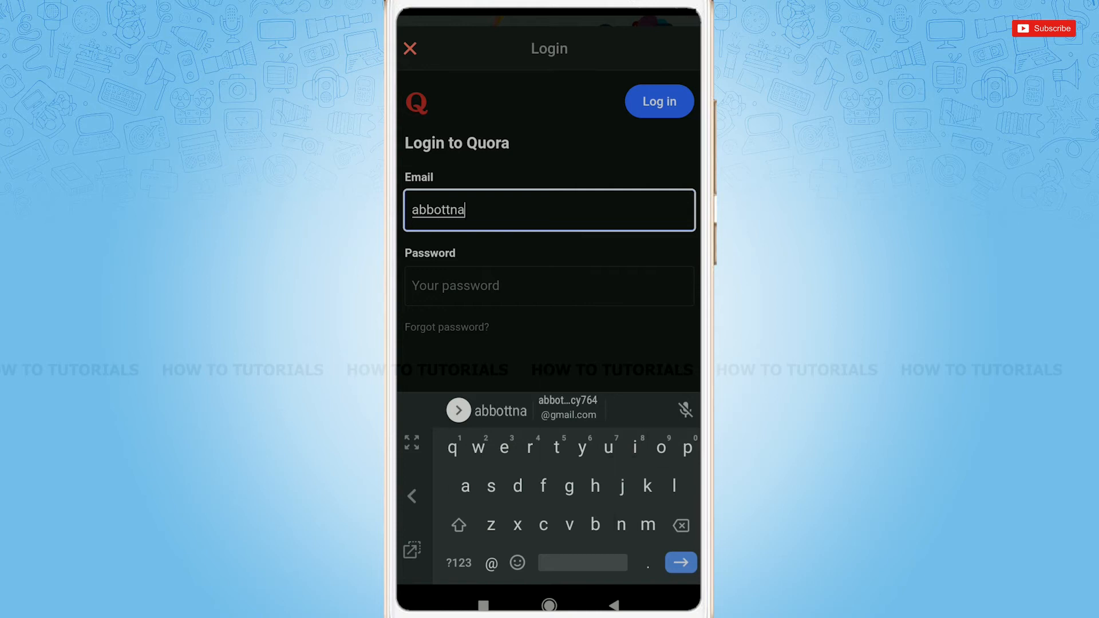
left_click(568, 410)
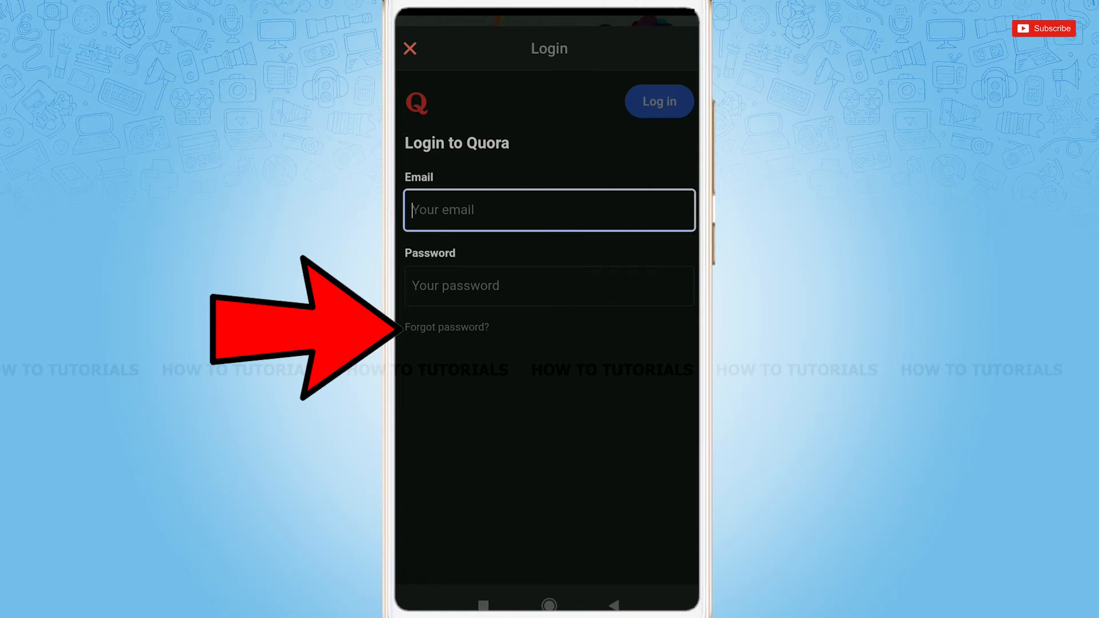
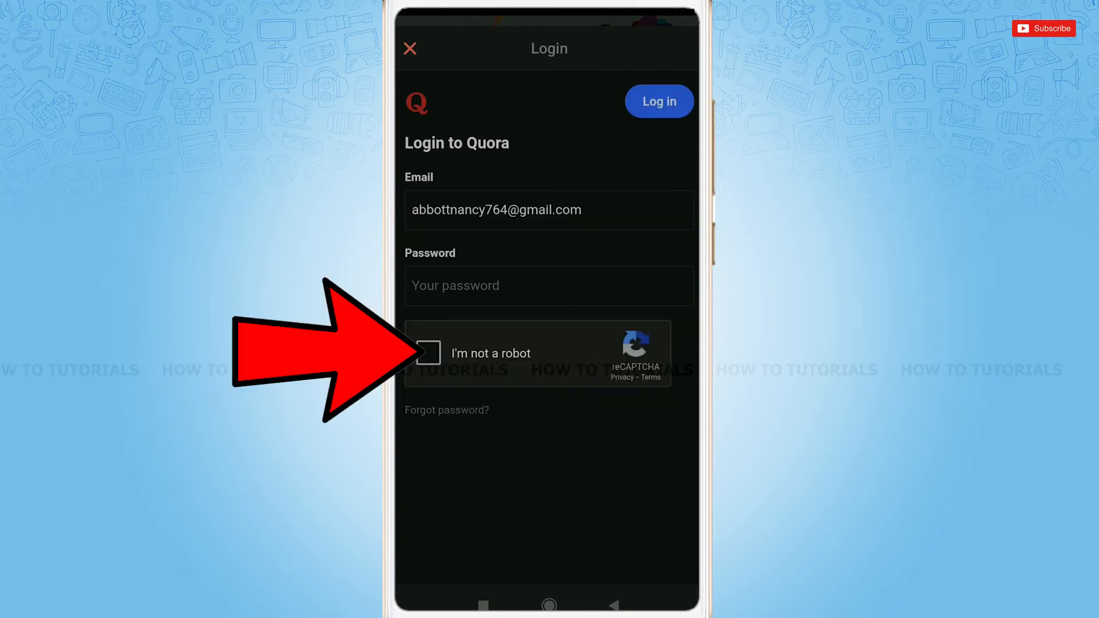
left_click(428, 353)
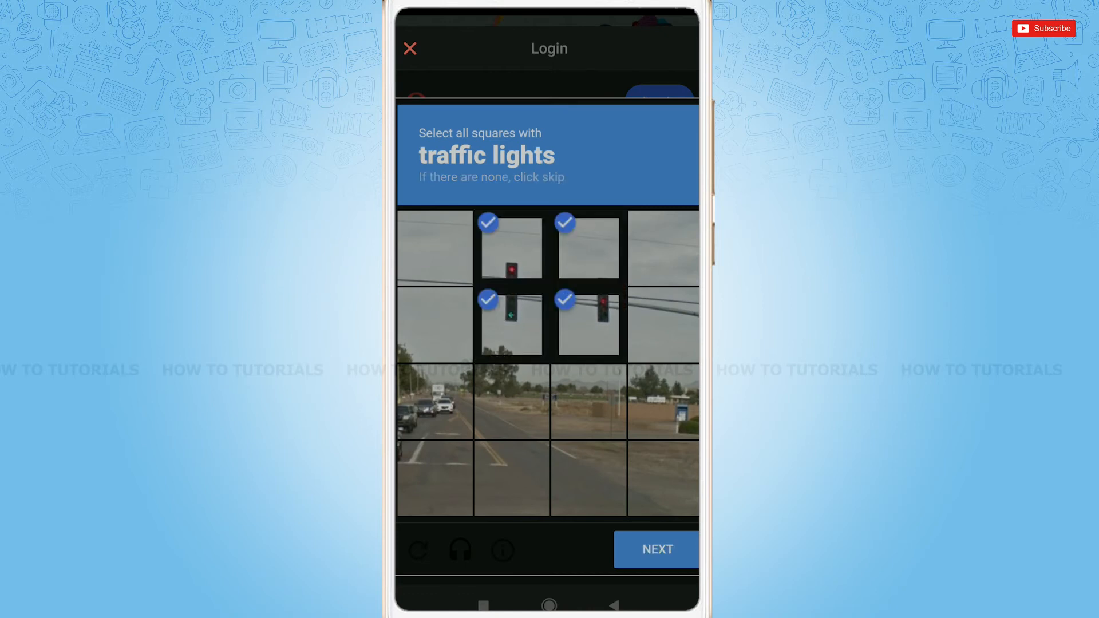
left_click(656, 549)
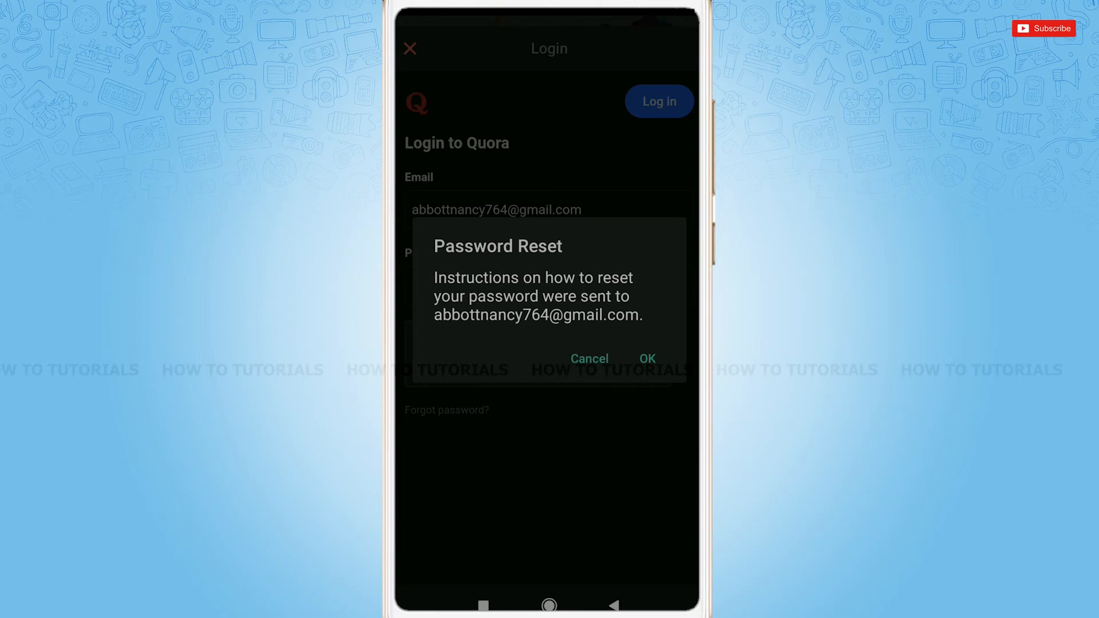
Step: Dismiss the Password Reset confirmation and go to Gmail's Primary inbox
left_click(645, 358)
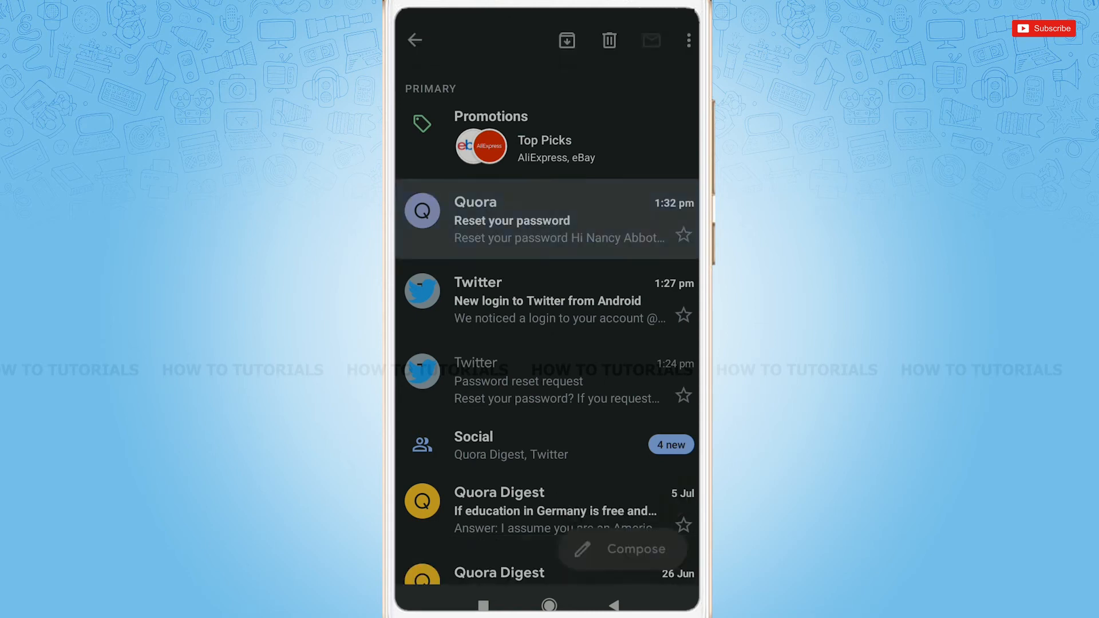
Step: Open Quora's 'Reset your password' email and follow its reset_password link
left_click(547, 218)
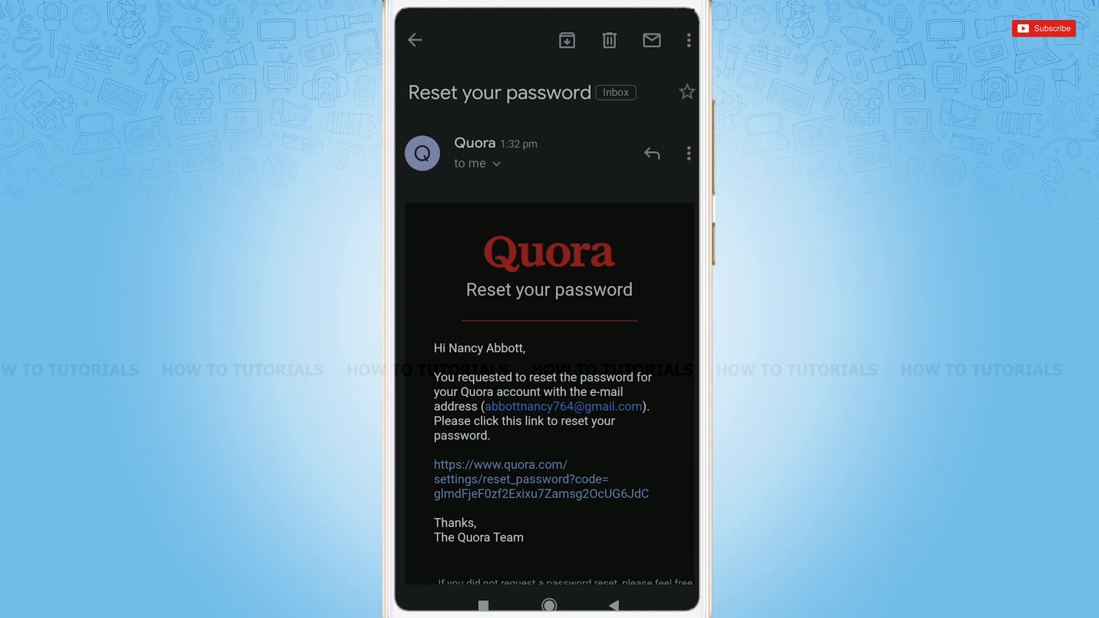
left_click(521, 479)
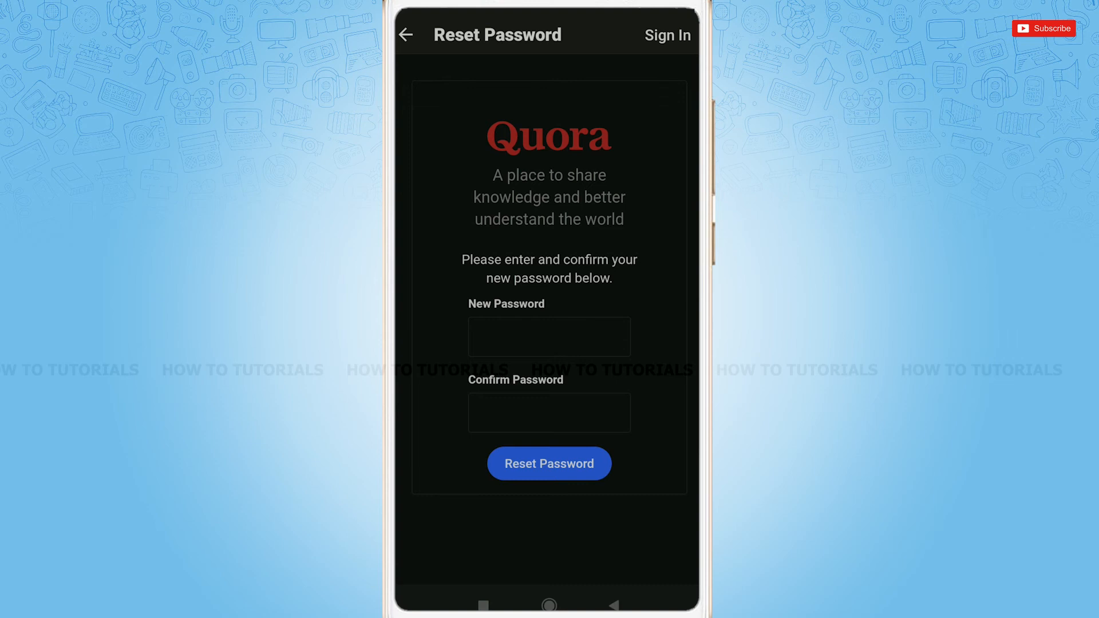
left_click(548, 337)
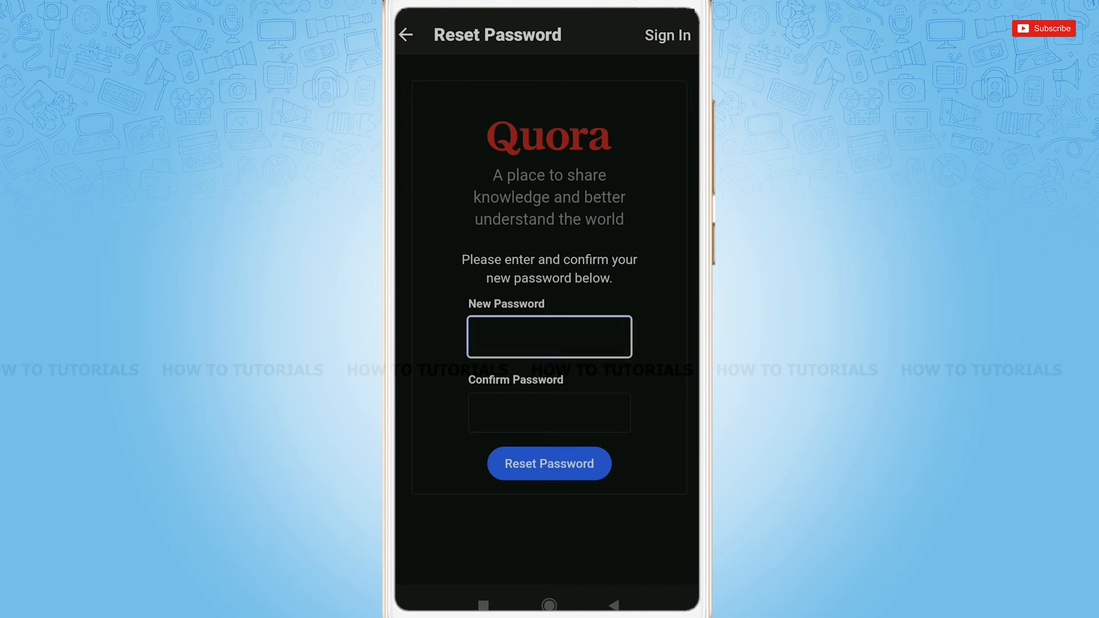
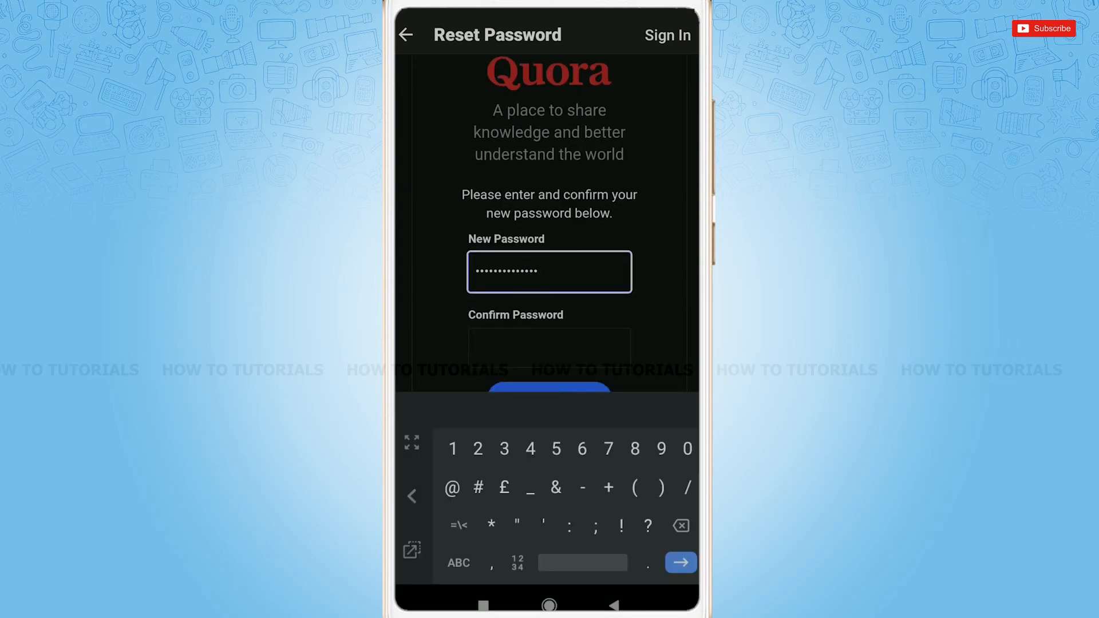
left_click(549, 348)
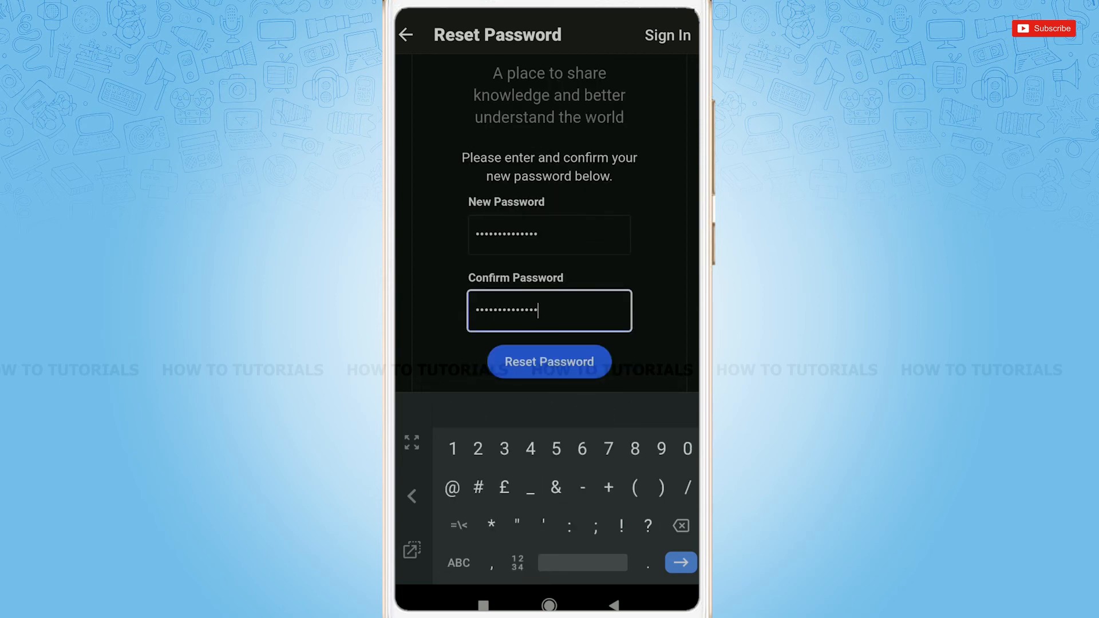
left_click(549, 361)
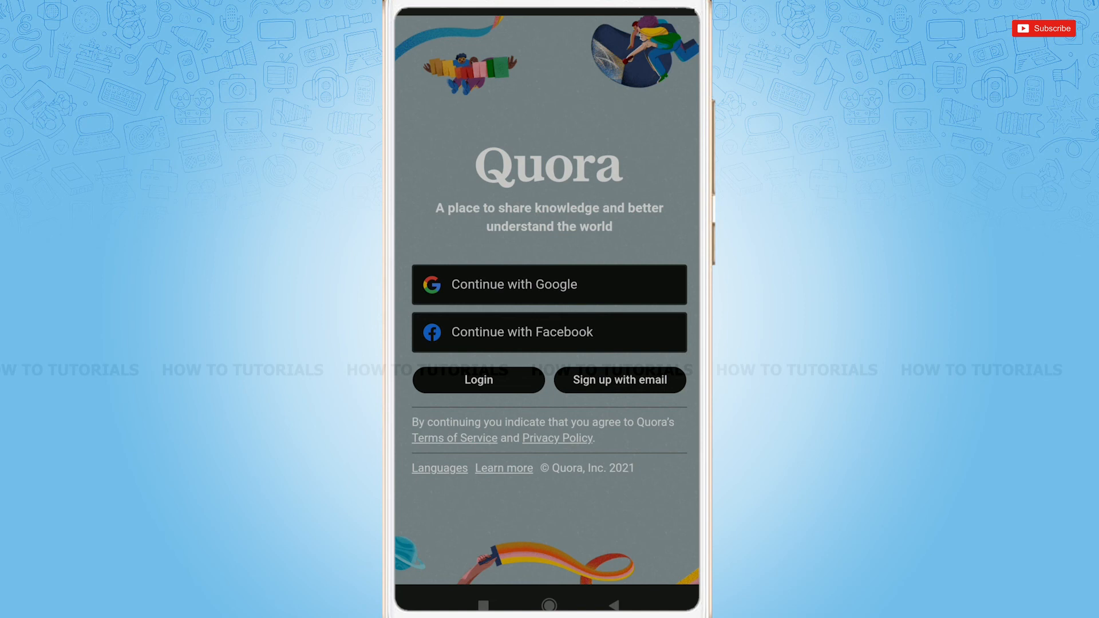
left_click(478, 380)
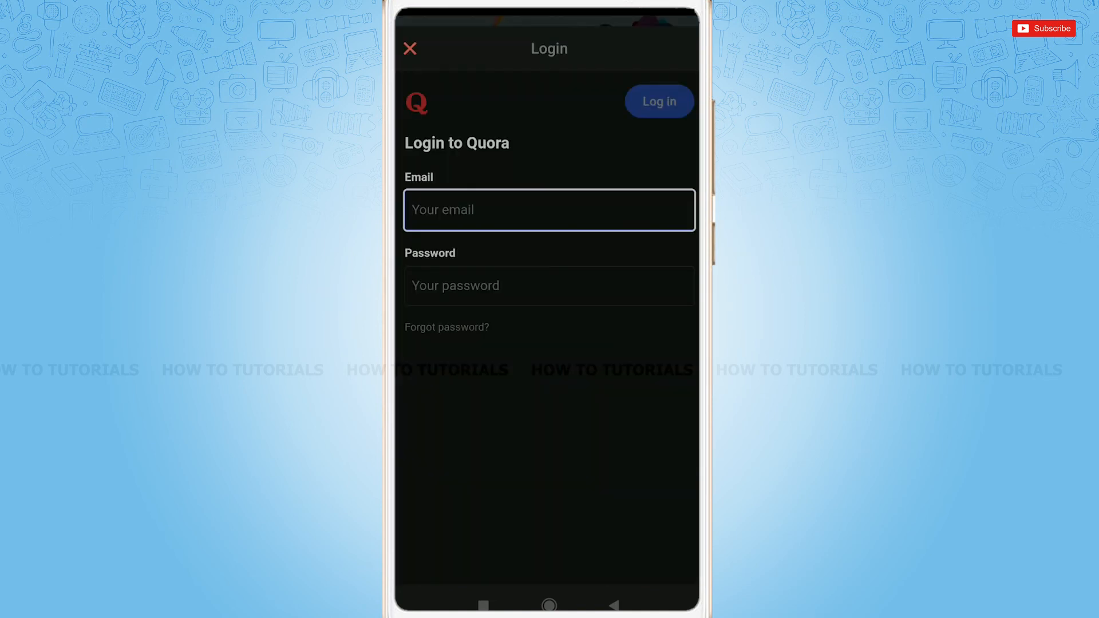